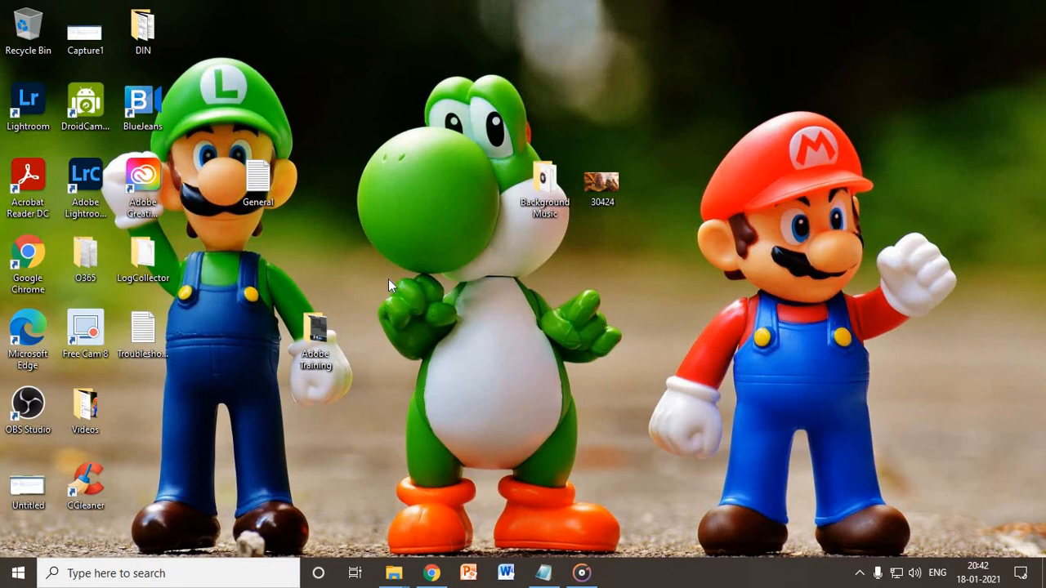
mouse_move(313, 573)
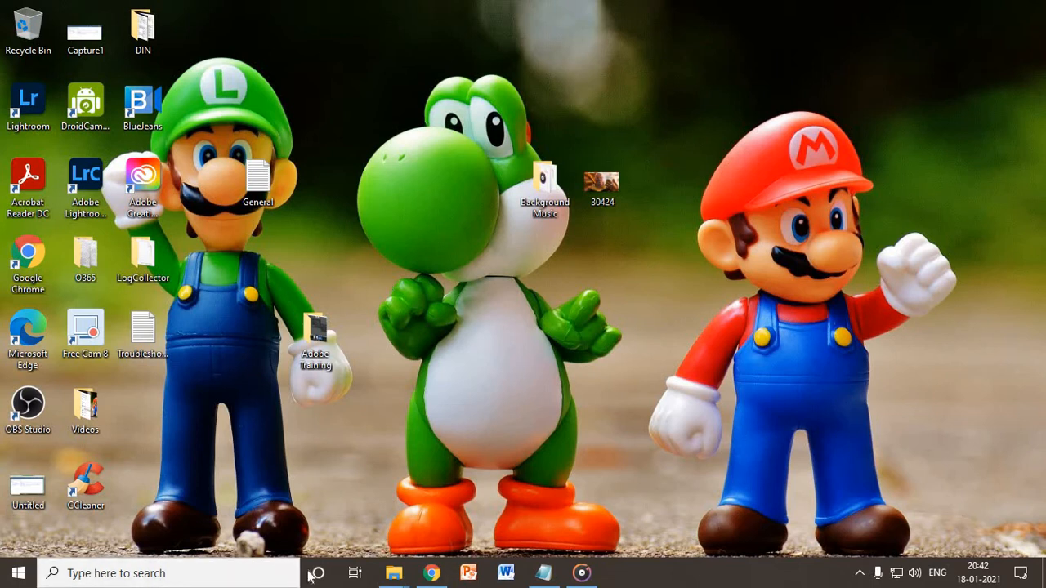
mouse_move(857, 575)
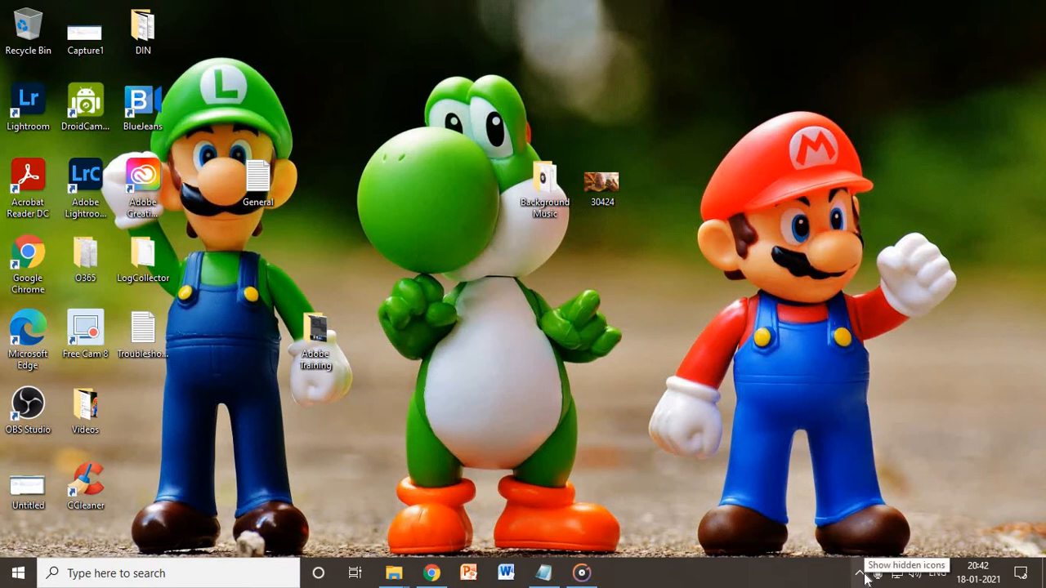
- Reveal the hidden taskbar tray icons to see the Windows Security shield
click(861, 579)
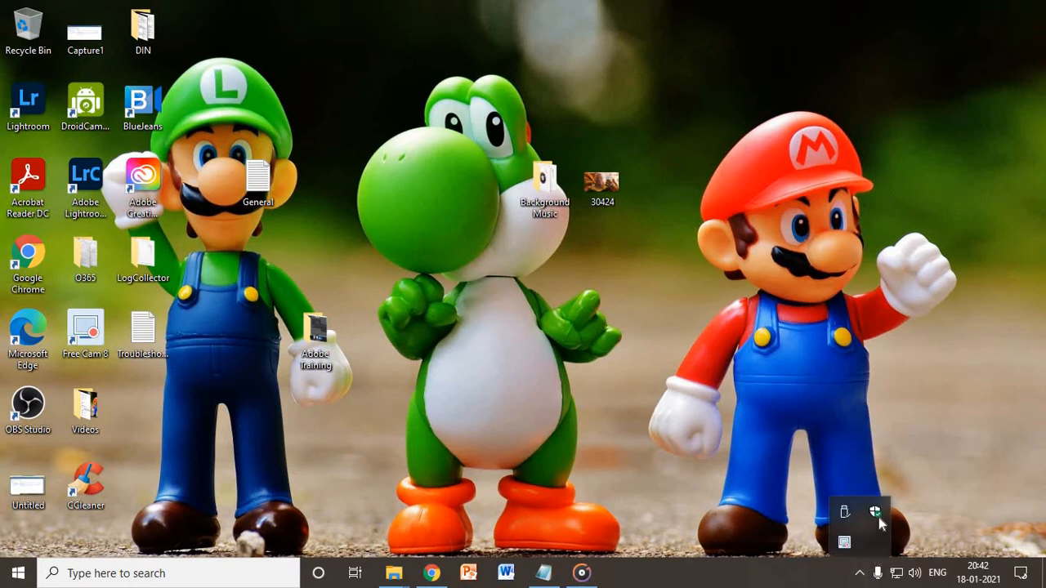
mouse_move(876, 513)
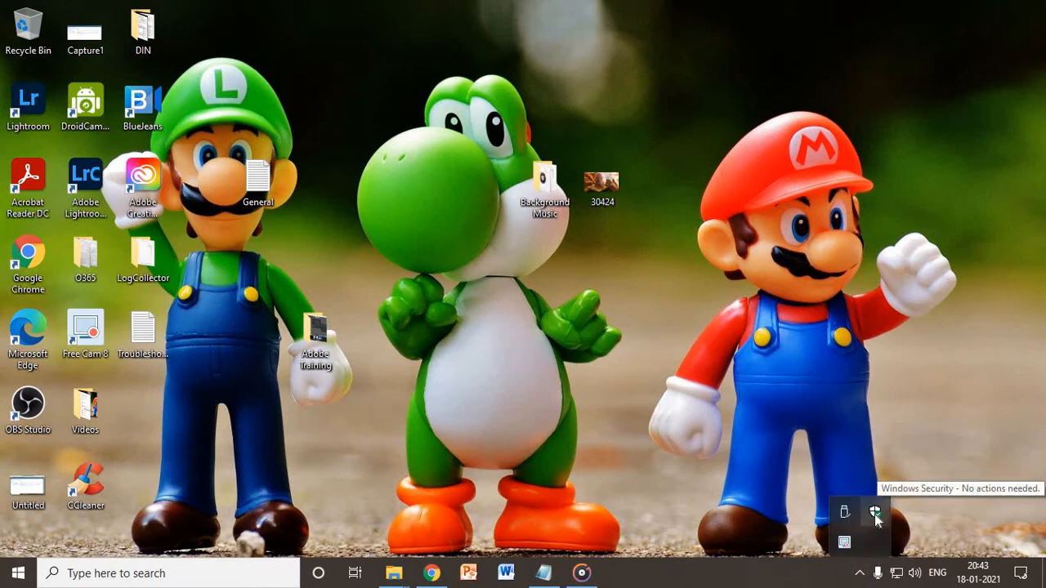
- Open Virus & threat protection from the tray and scroll through its sections
click(875, 513)
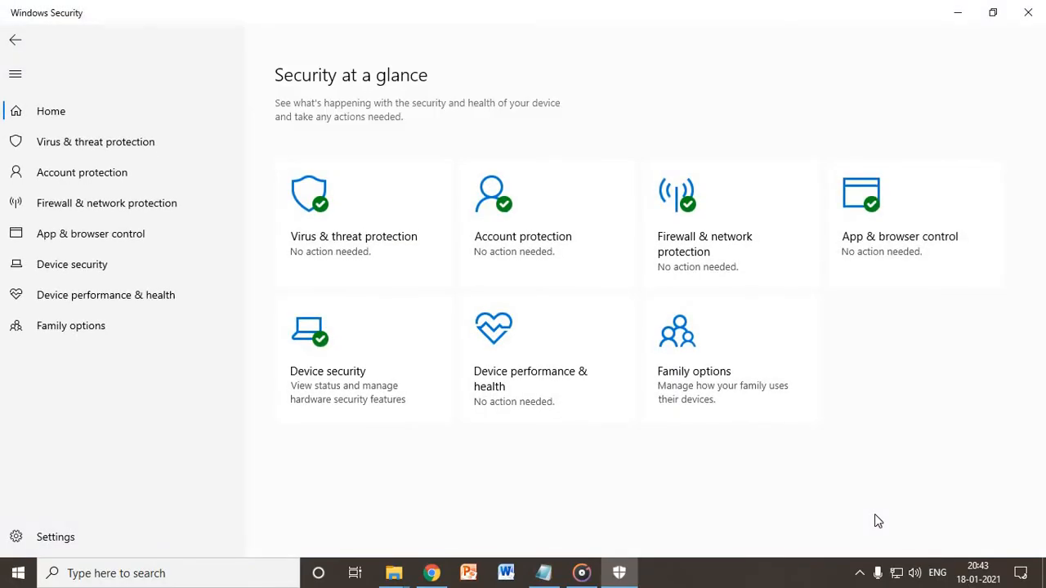
mouse_move(408, 268)
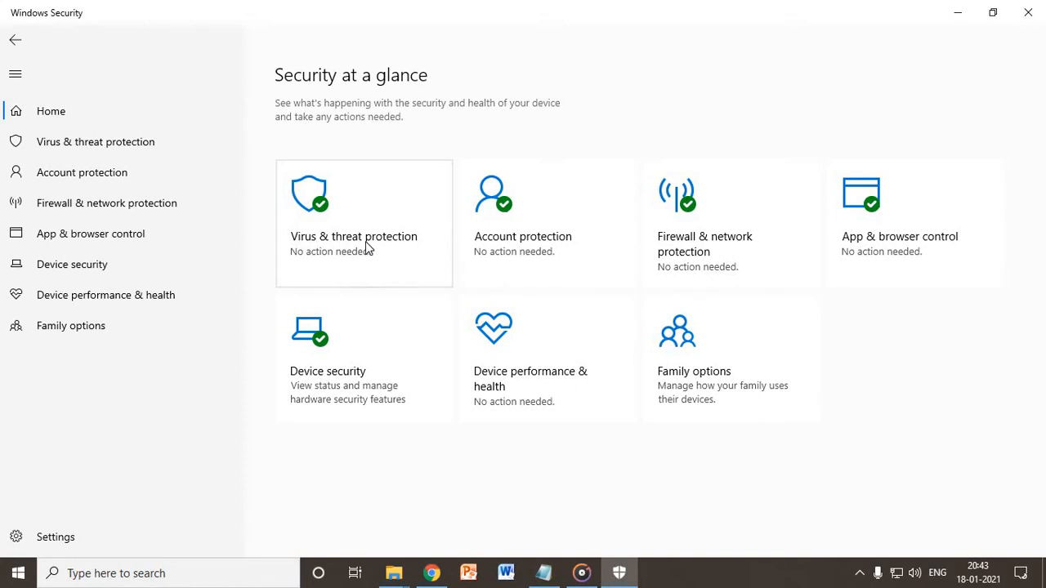
mouse_move(380, 223)
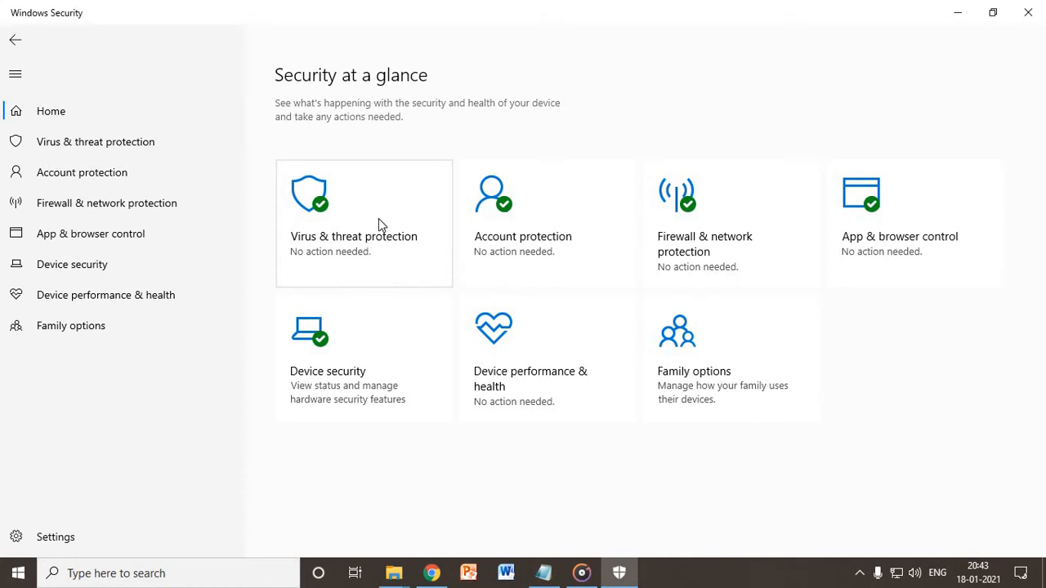
click(363, 223)
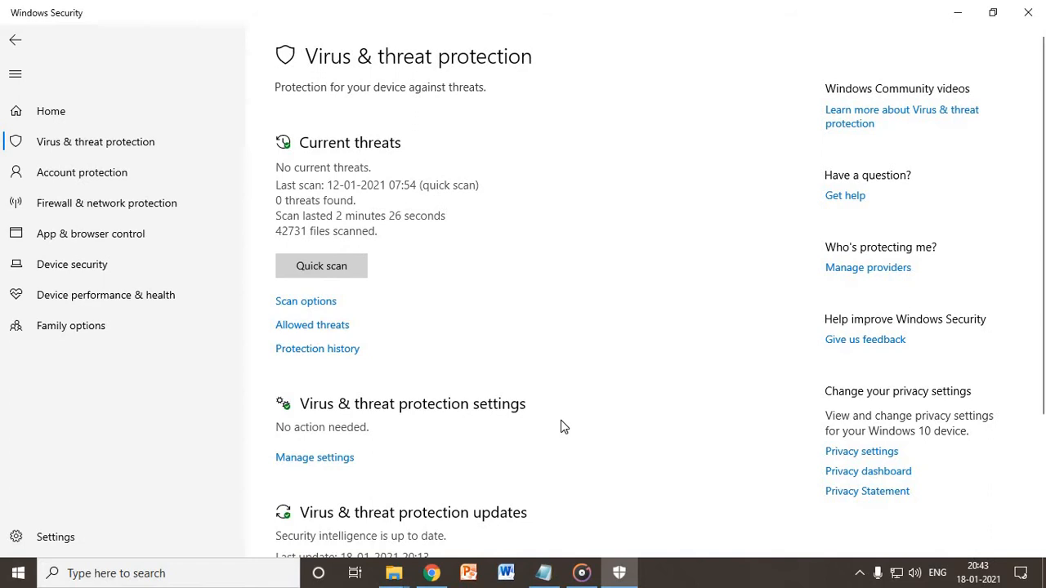
scroll(down, 3)
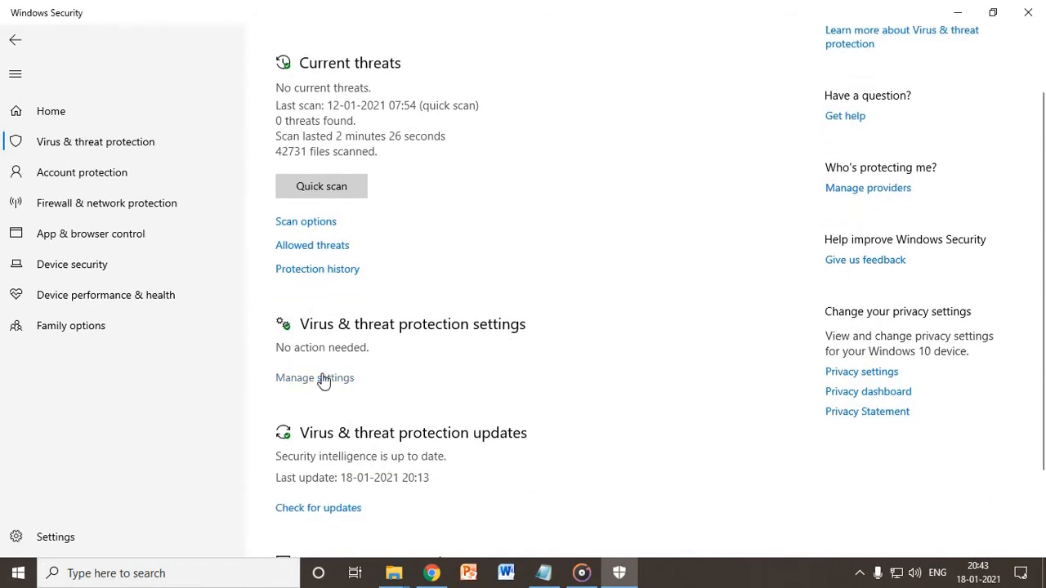
mouse_move(294, 383)
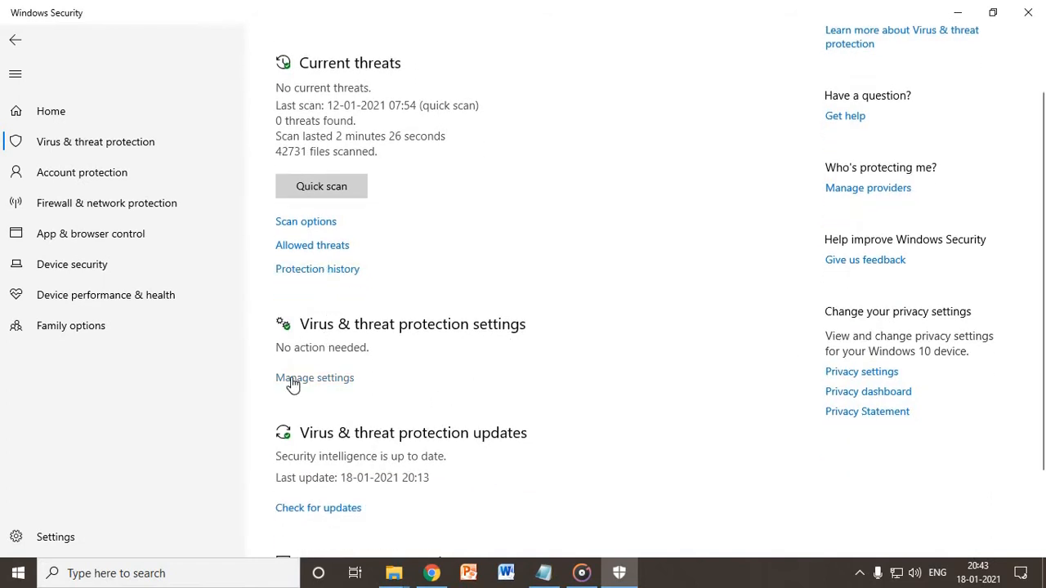
click(315, 378)
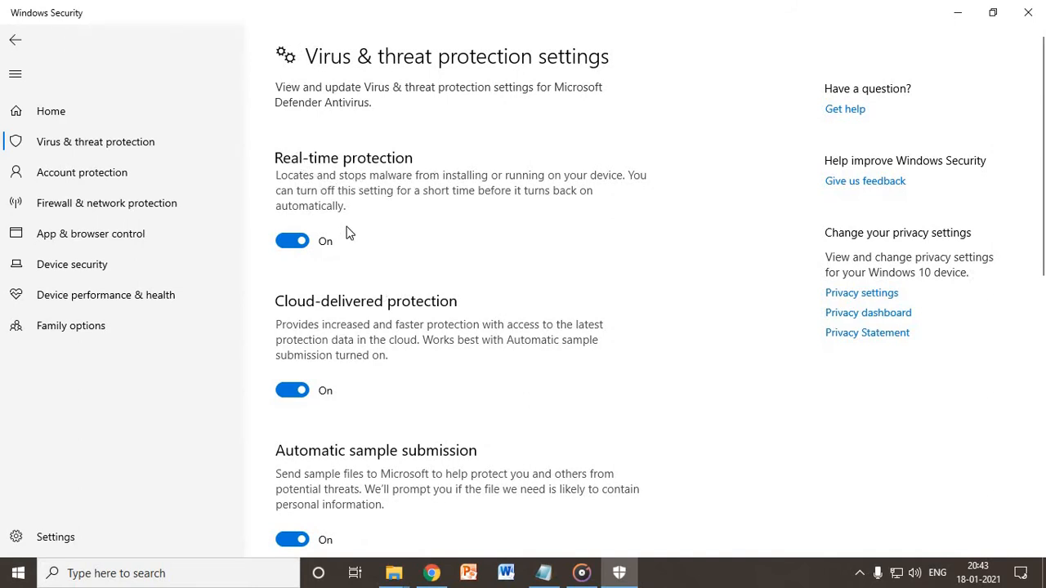
mouse_move(375, 319)
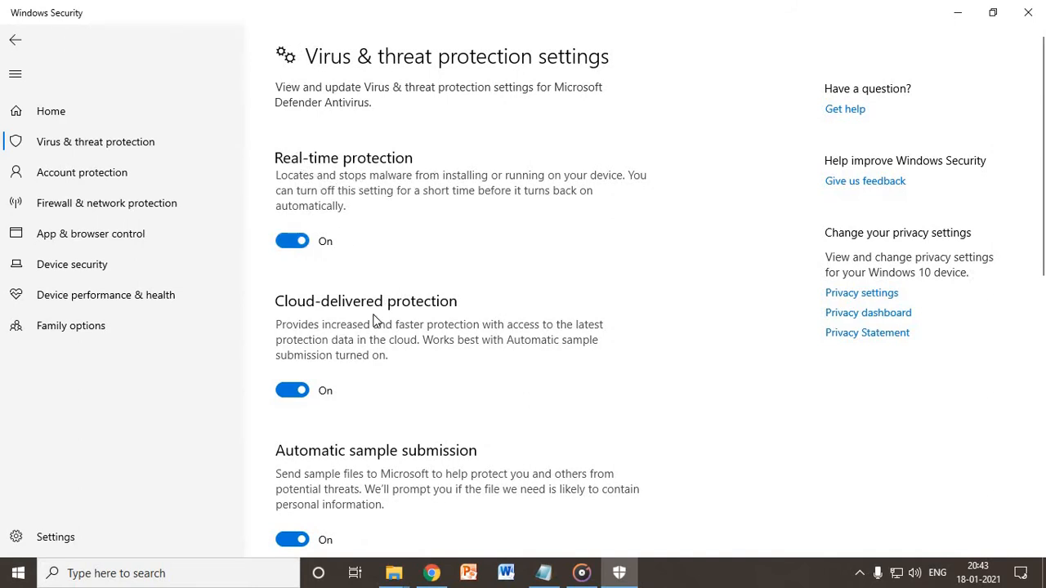
scroll(down, 3)
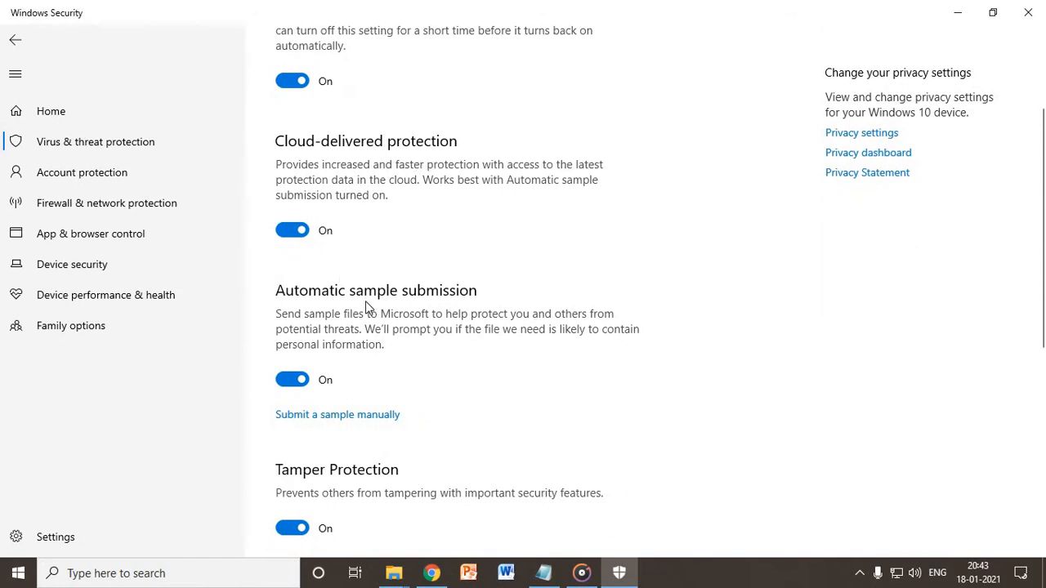
mouse_move(418, 305)
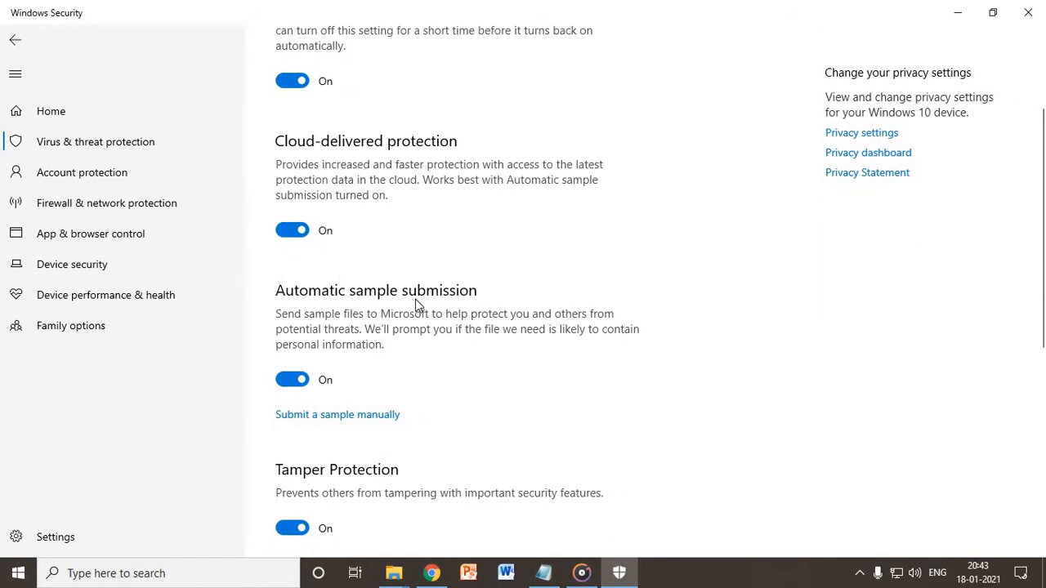
scroll(down, 3)
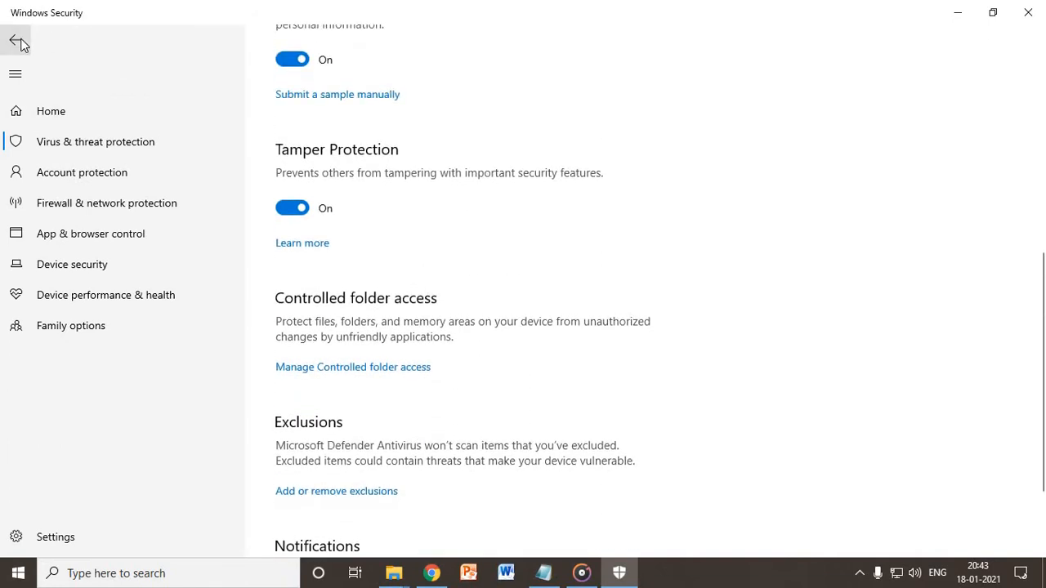
click(15, 41)
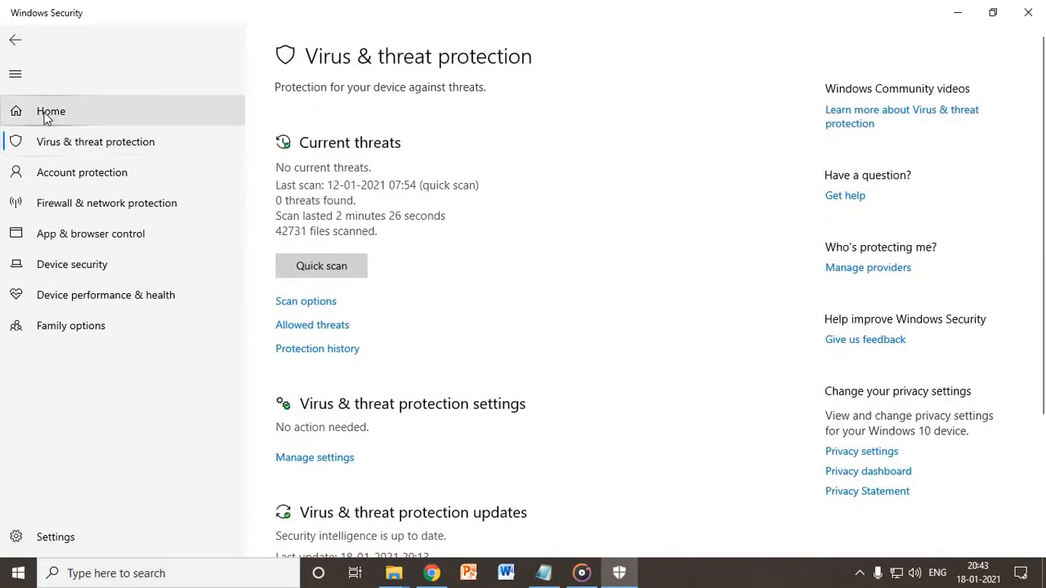
- Review Account protection, which shows no Microsoft sign-in, then return Home
click(50, 110)
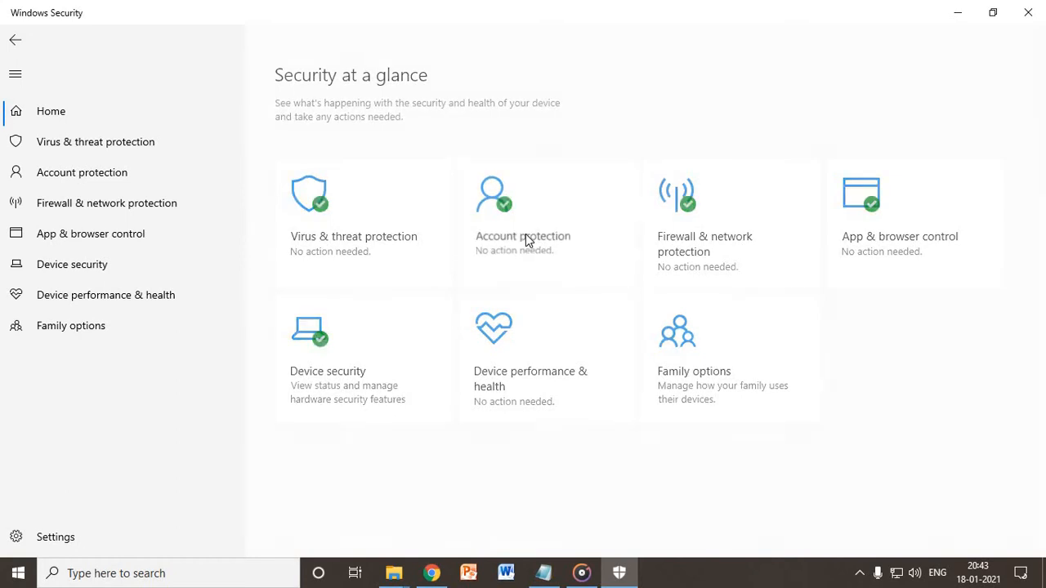
click(523, 236)
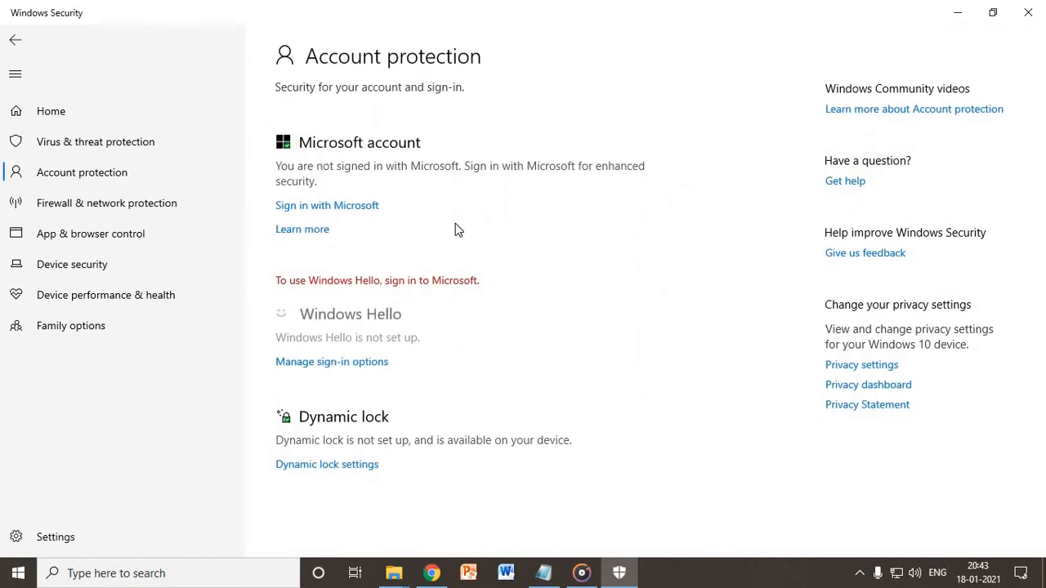
mouse_move(376, 211)
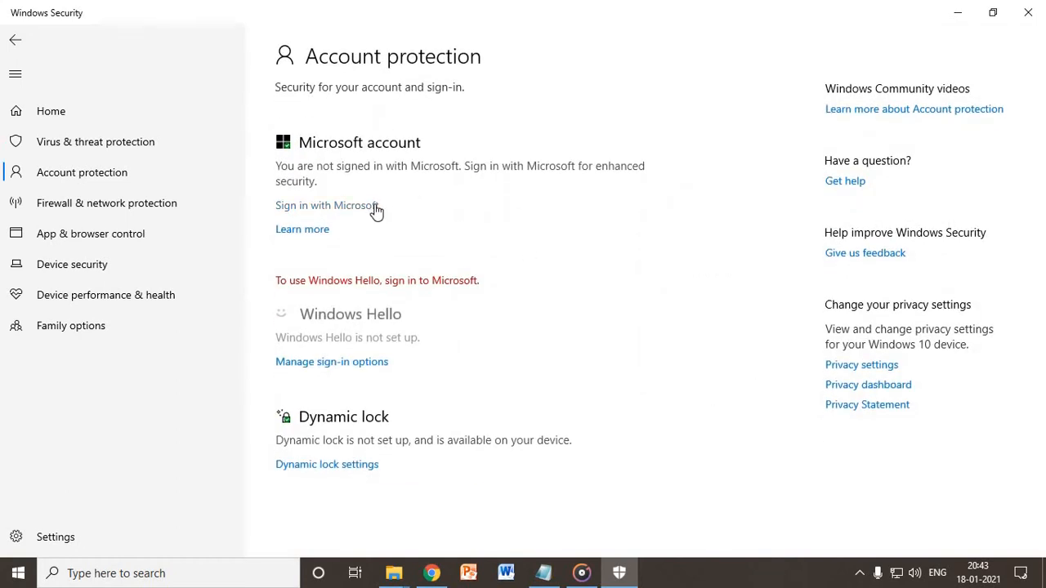
mouse_move(59, 119)
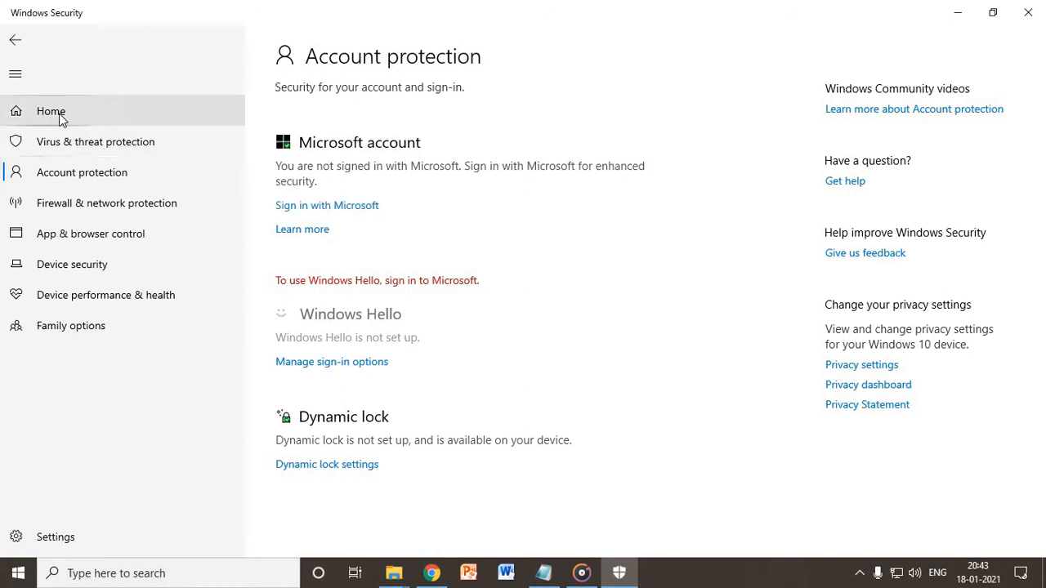
mouse_move(69, 119)
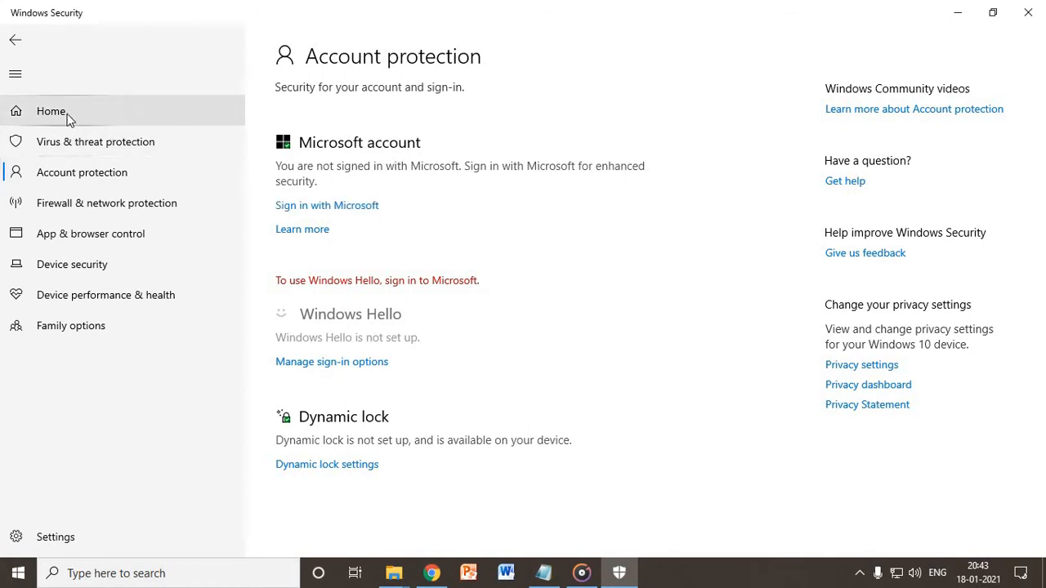
click(51, 112)
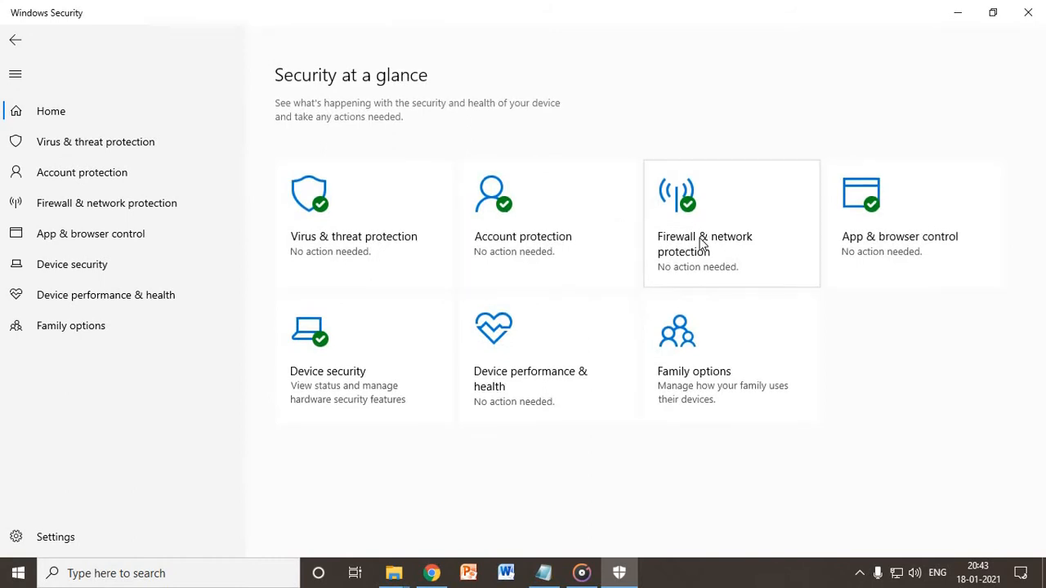
- Check that the firewall is on for domain, private and public networks
click(704, 237)
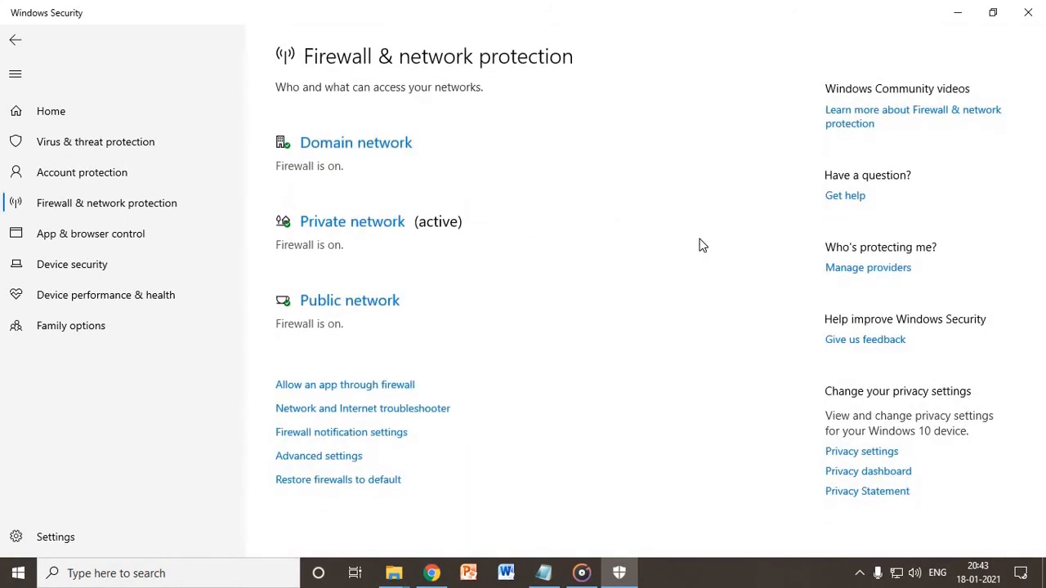
mouse_move(328, 176)
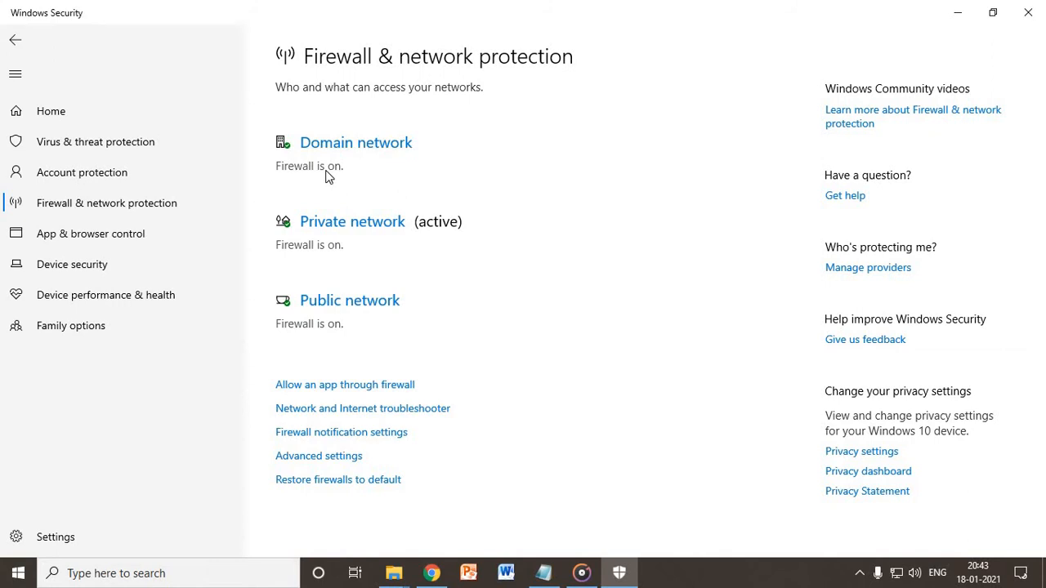
mouse_move(339, 334)
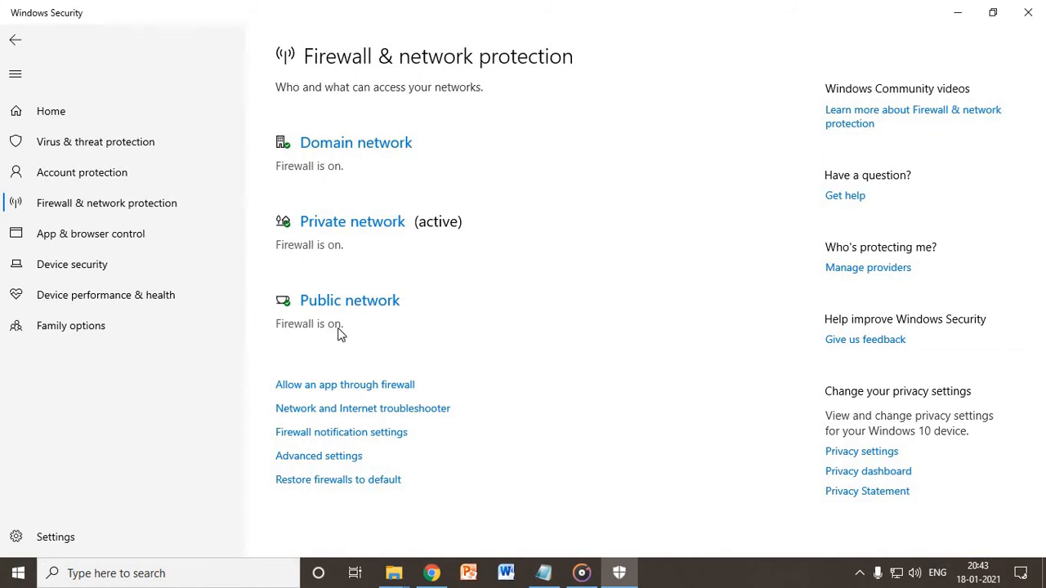
mouse_move(347, 143)
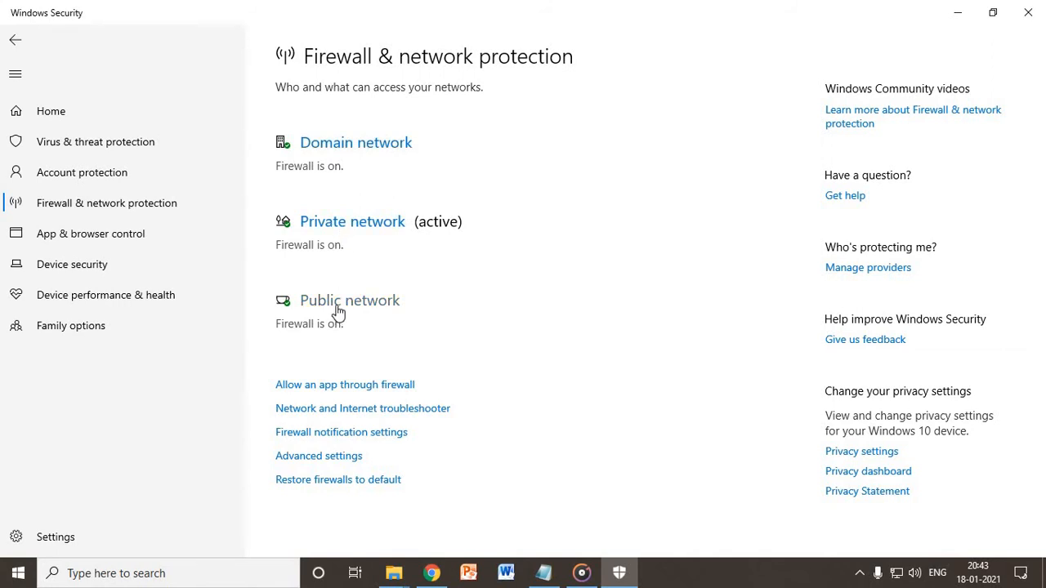
mouse_move(338, 6)
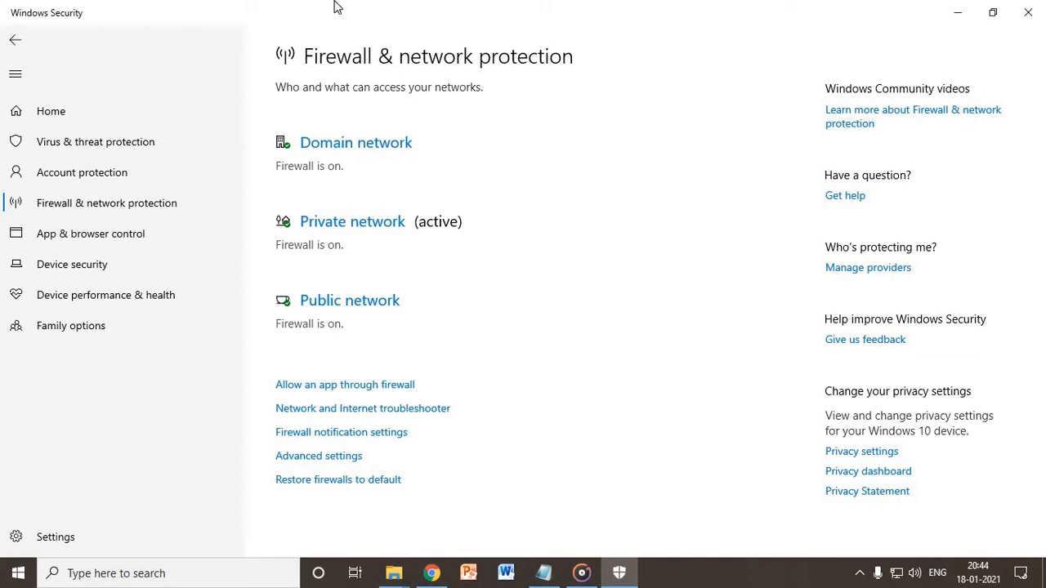
mouse_move(384, 360)
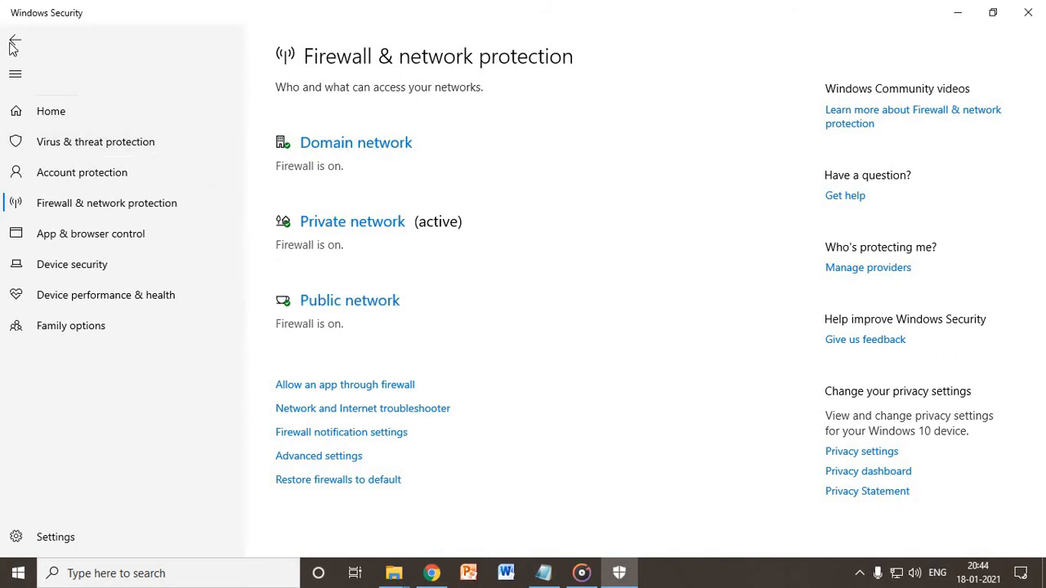
- Go back Home and open App & browser control's reputation and exploit settings
click(14, 41)
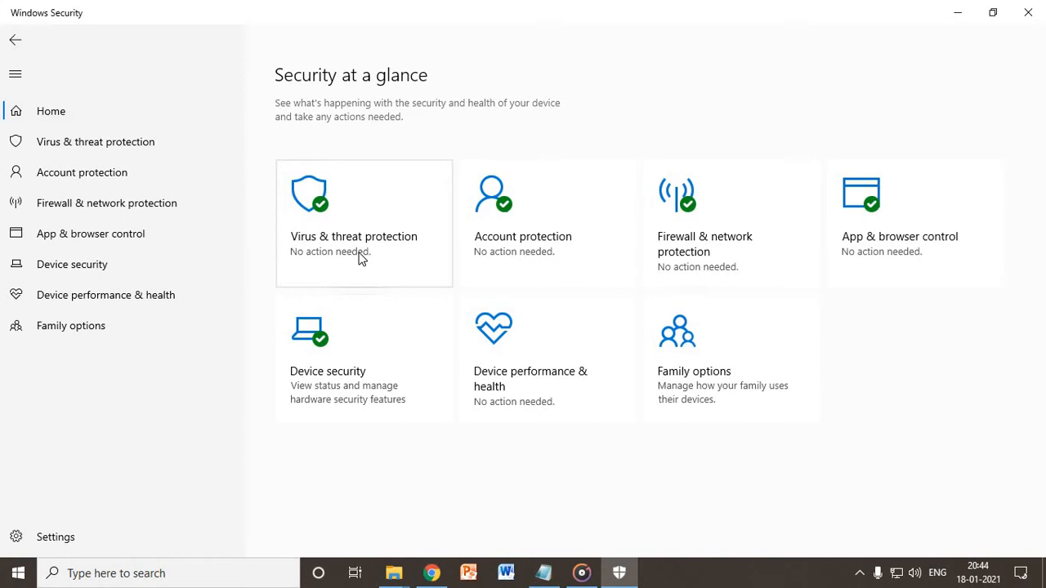
click(327, 360)
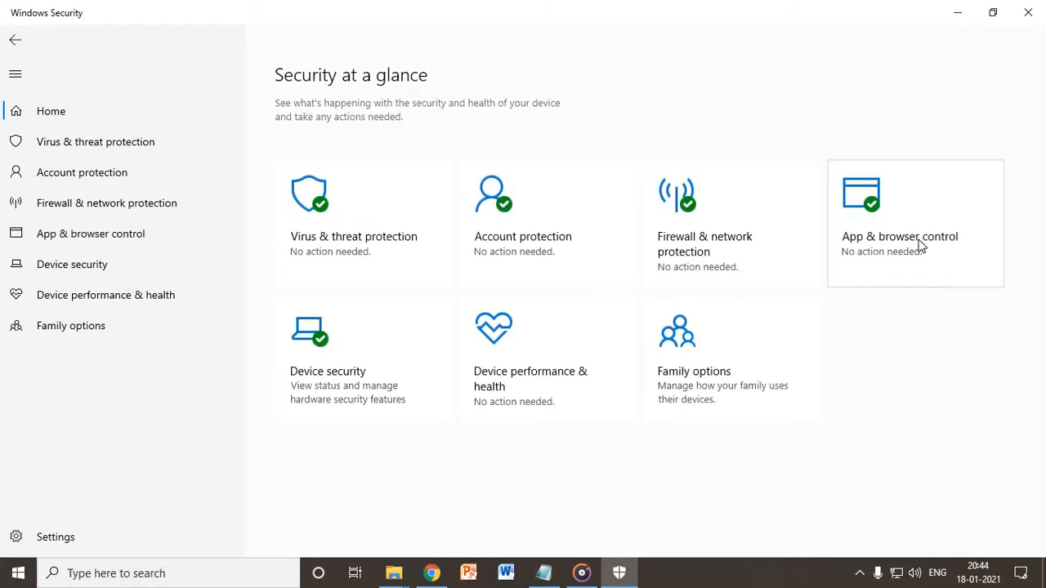
click(915, 236)
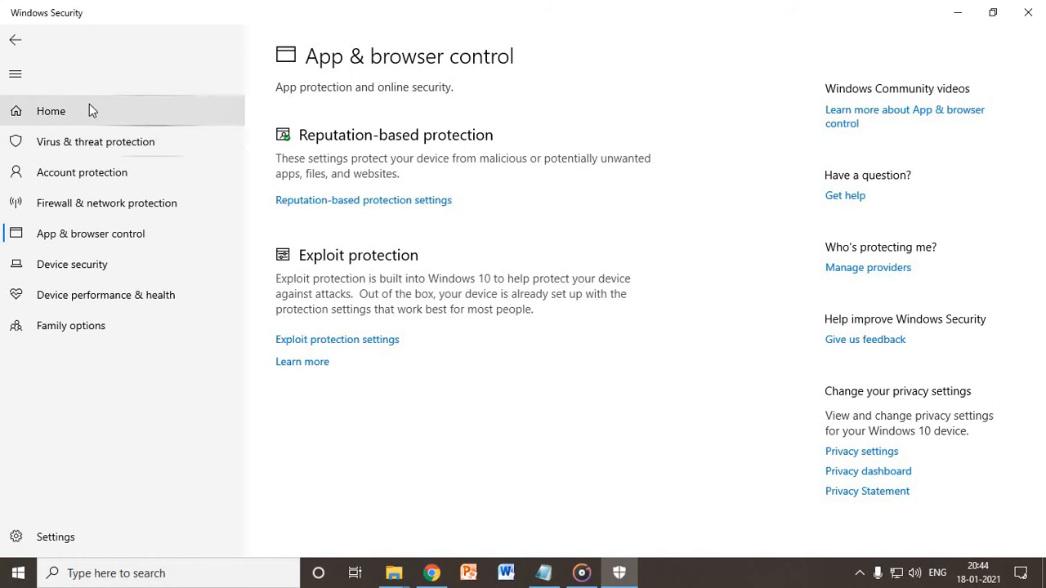
- Return Home and confirm every protection tile shows no action needed
click(50, 111)
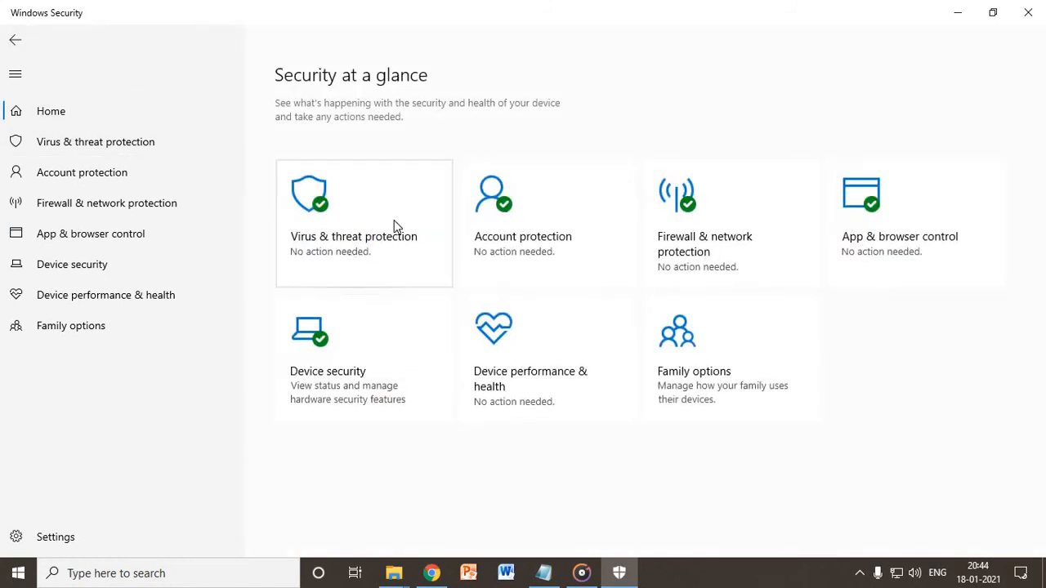
mouse_move(525, 257)
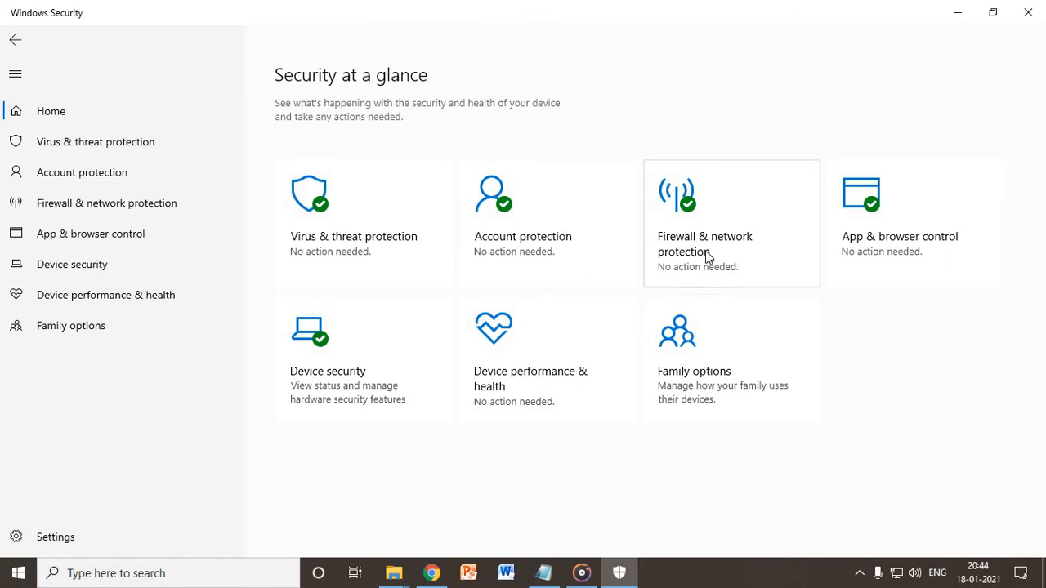
mouse_move(712, 266)
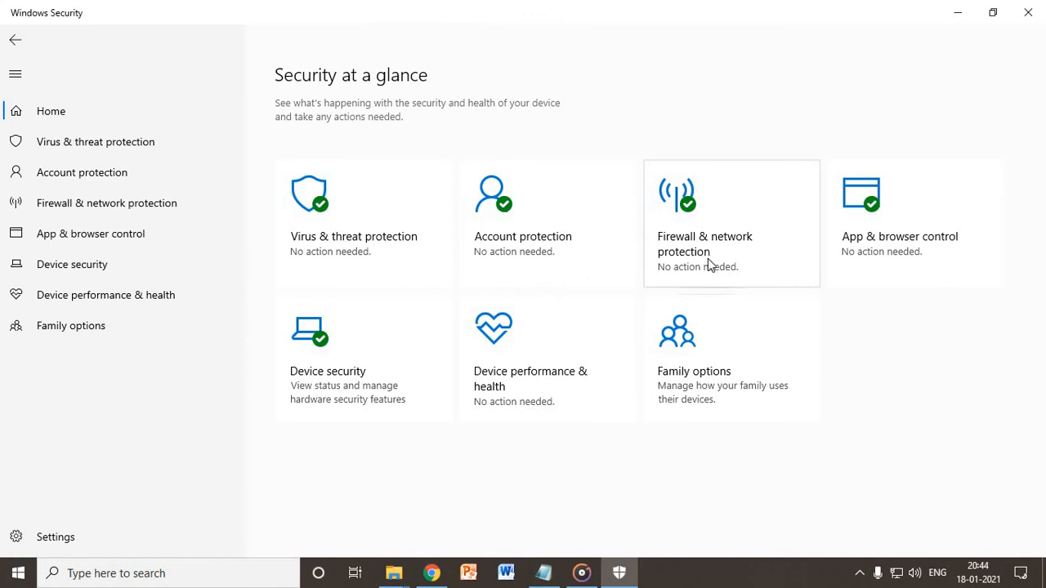
mouse_move(315, 211)
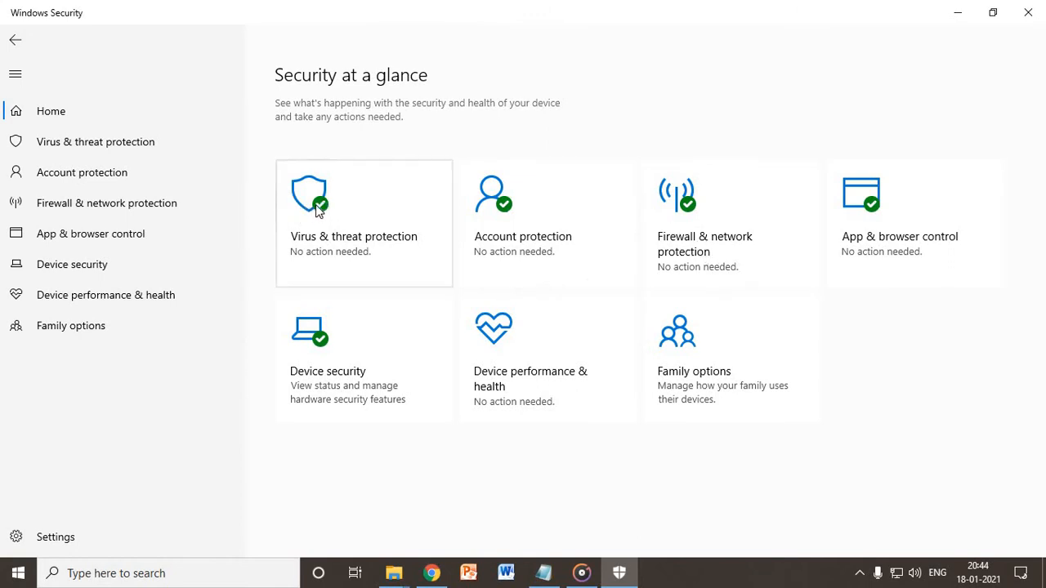
mouse_move(501, 213)
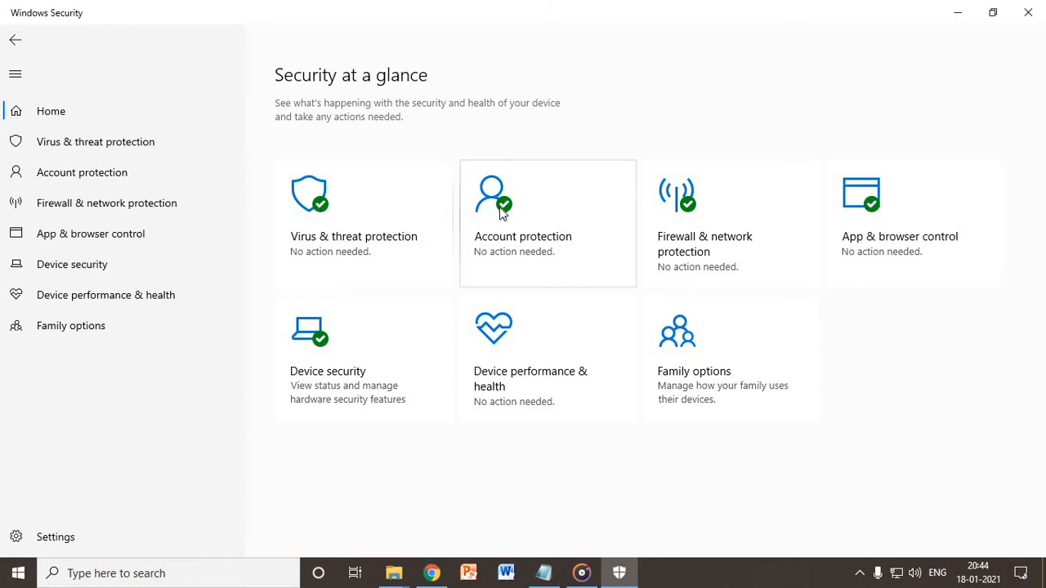
mouse_move(266, 193)
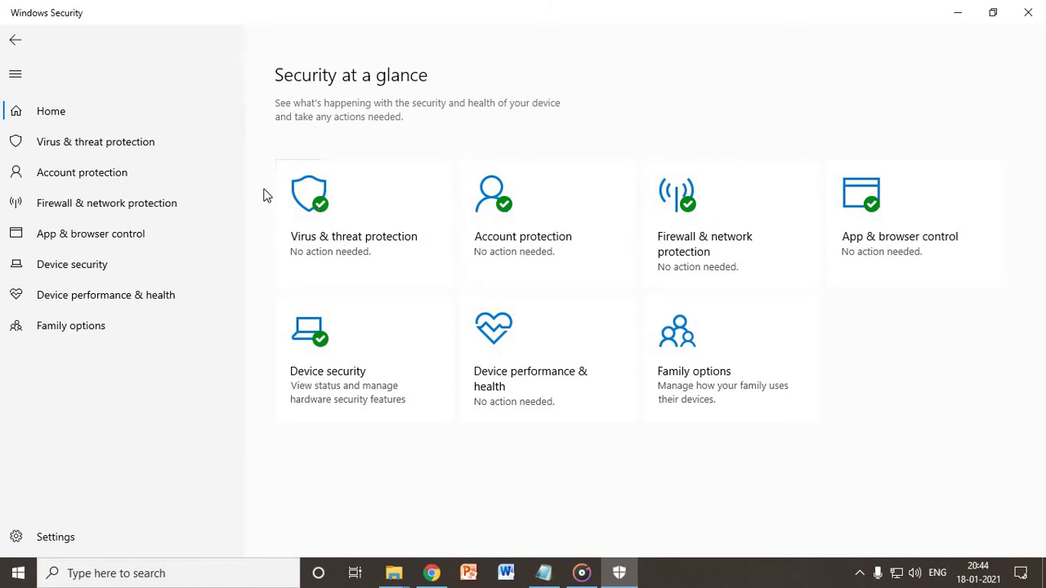
mouse_move(868, 220)
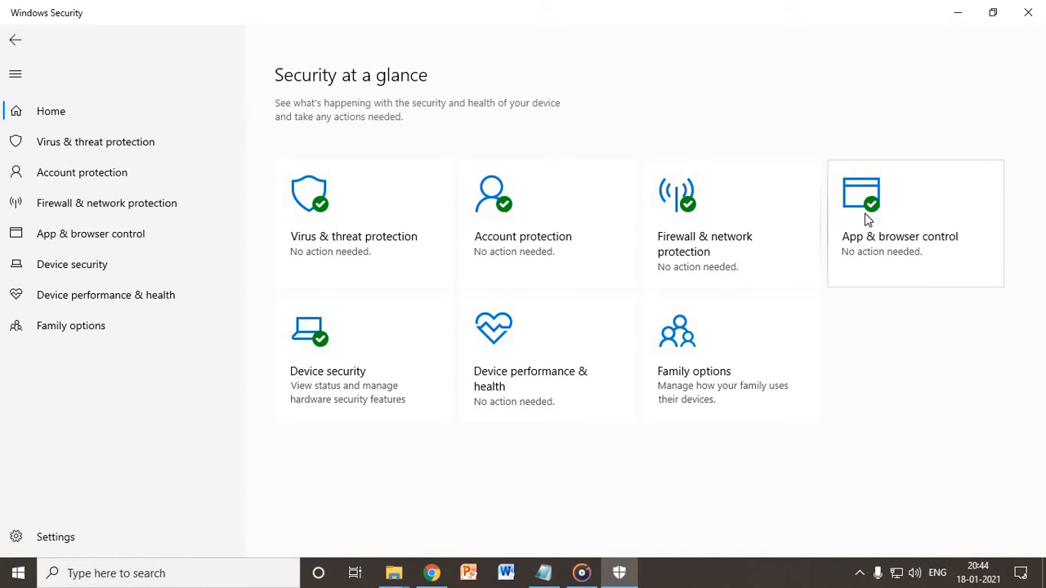
mouse_move(333, 371)
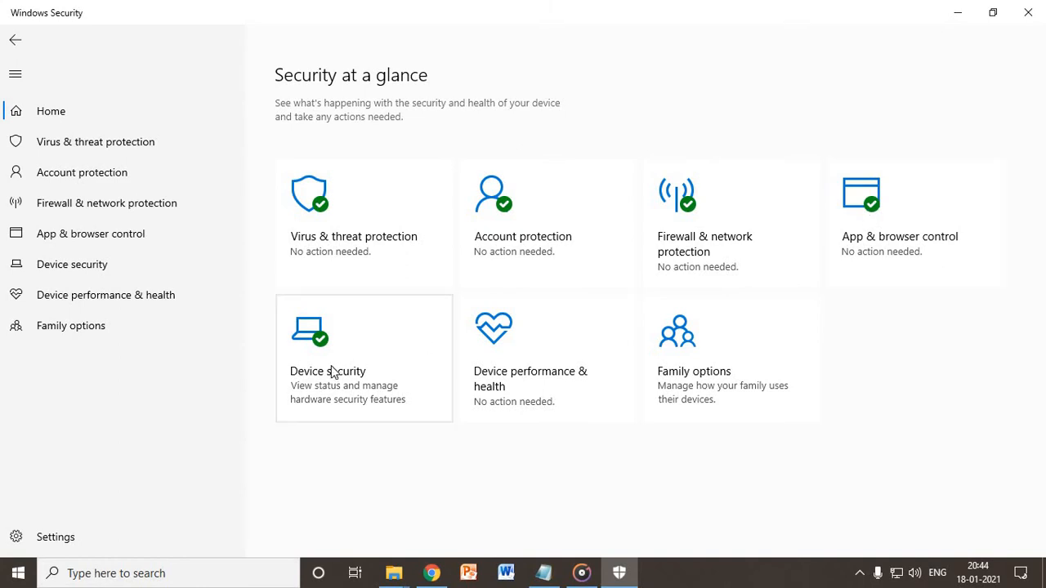
mouse_move(693, 216)
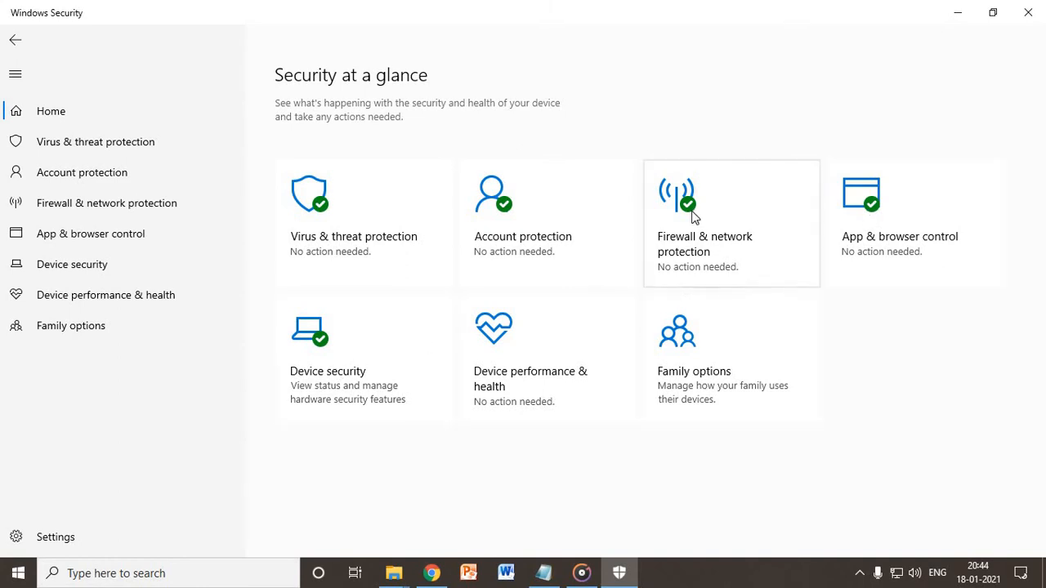
mouse_move(507, 239)
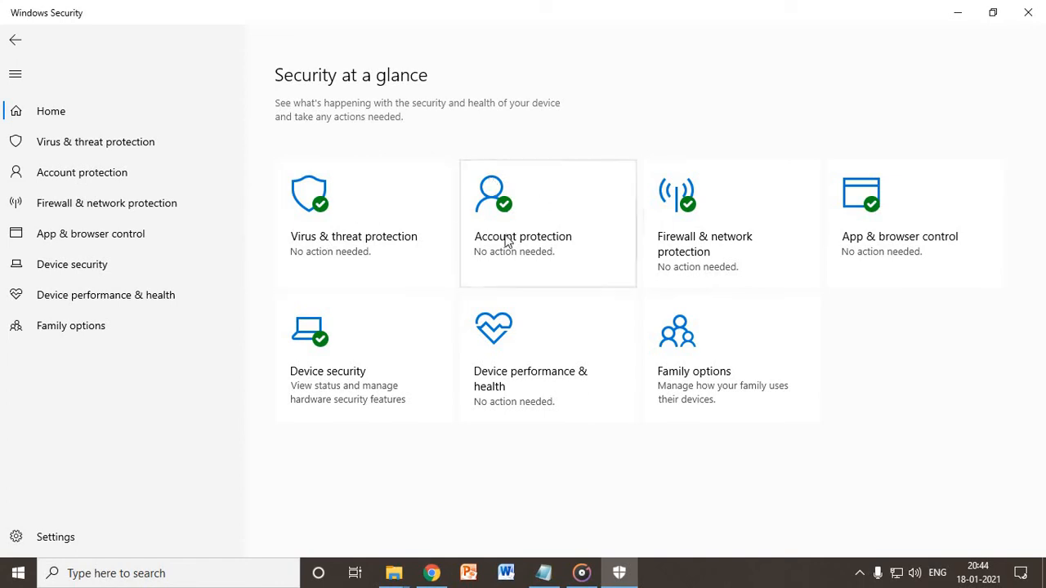
mouse_move(678, 241)
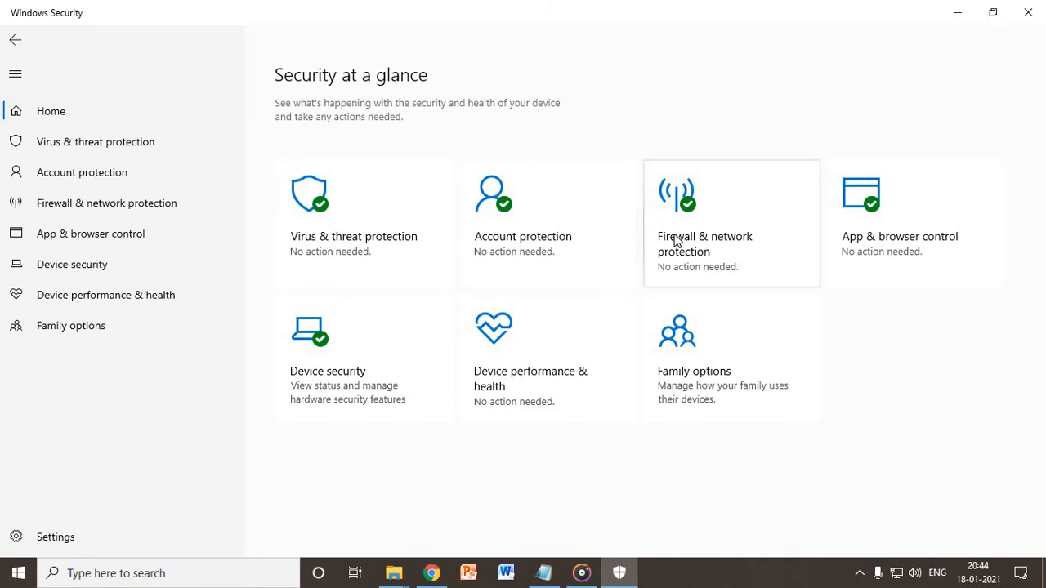
mouse_move(659, 252)
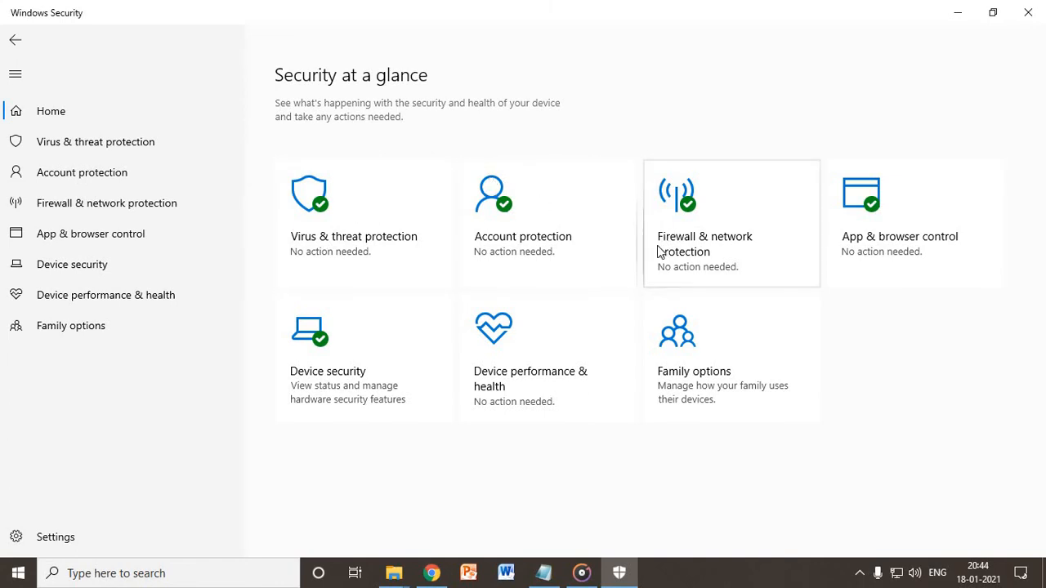
mouse_move(169, 397)
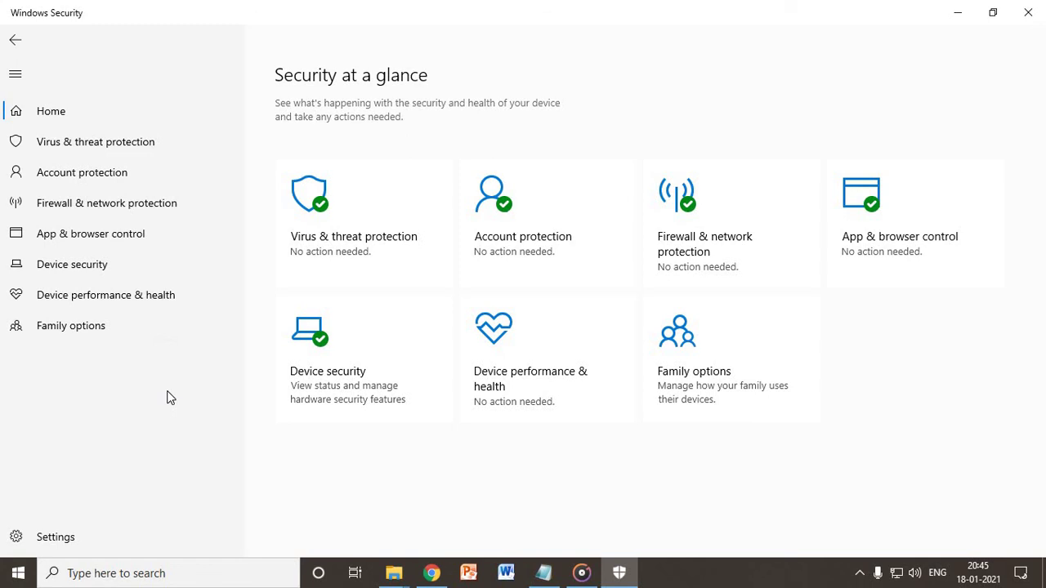
mouse_move(164, 415)
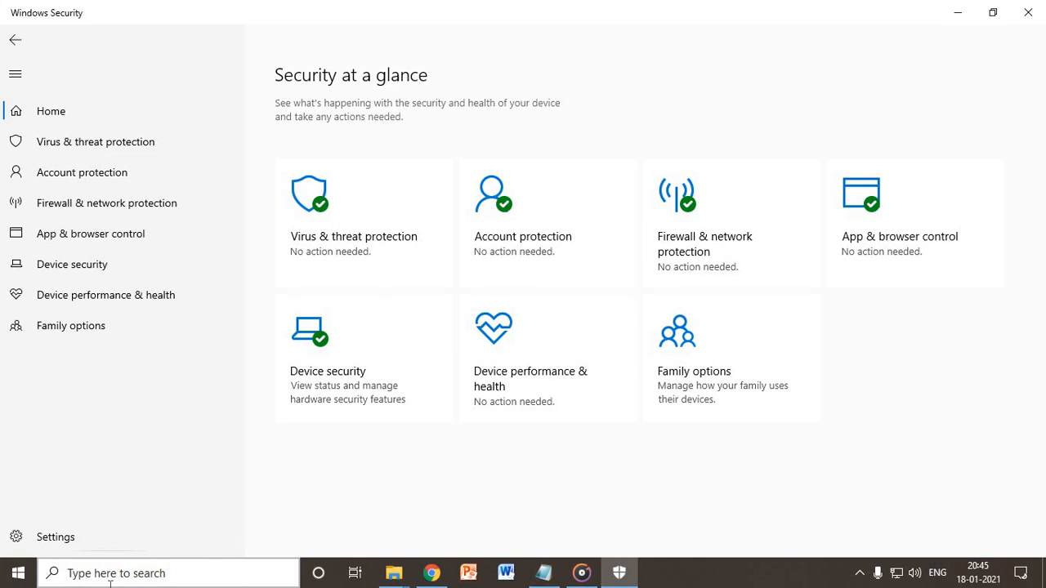
mouse_move(142, 552)
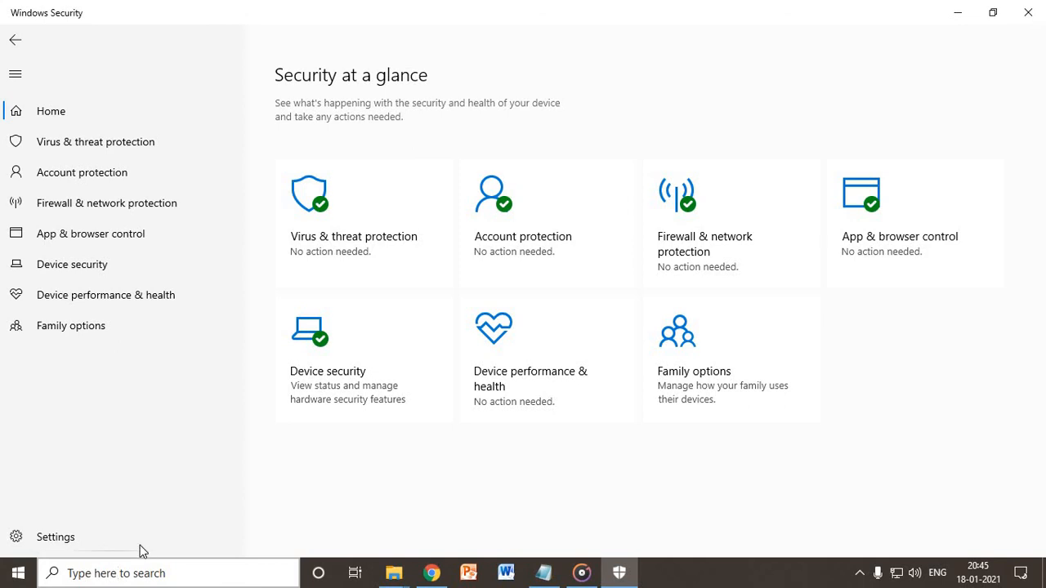
- Open Settings, then collapse and re-expand the navigation pane
click(55, 537)
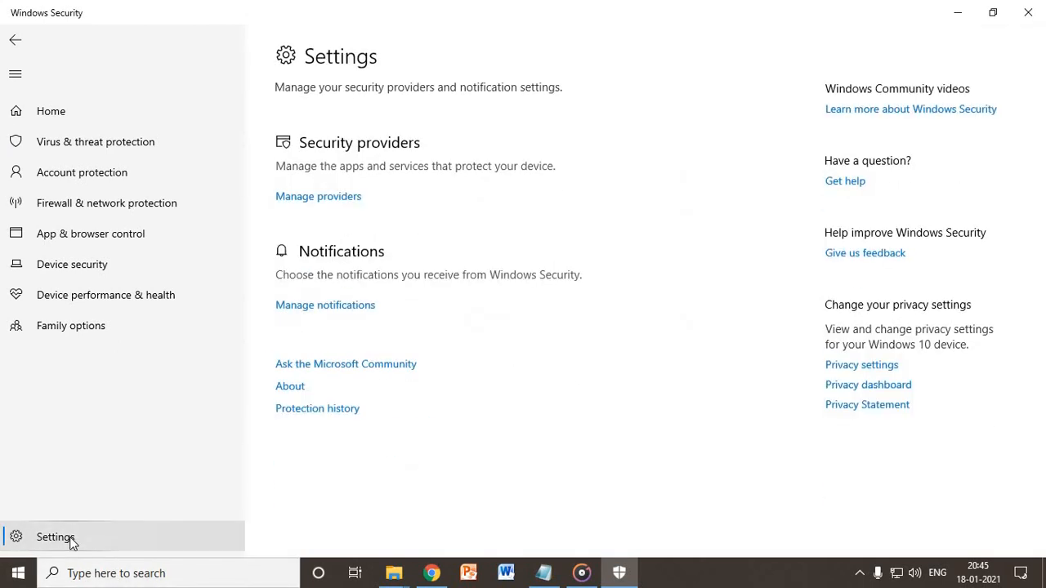
mouse_move(362, 377)
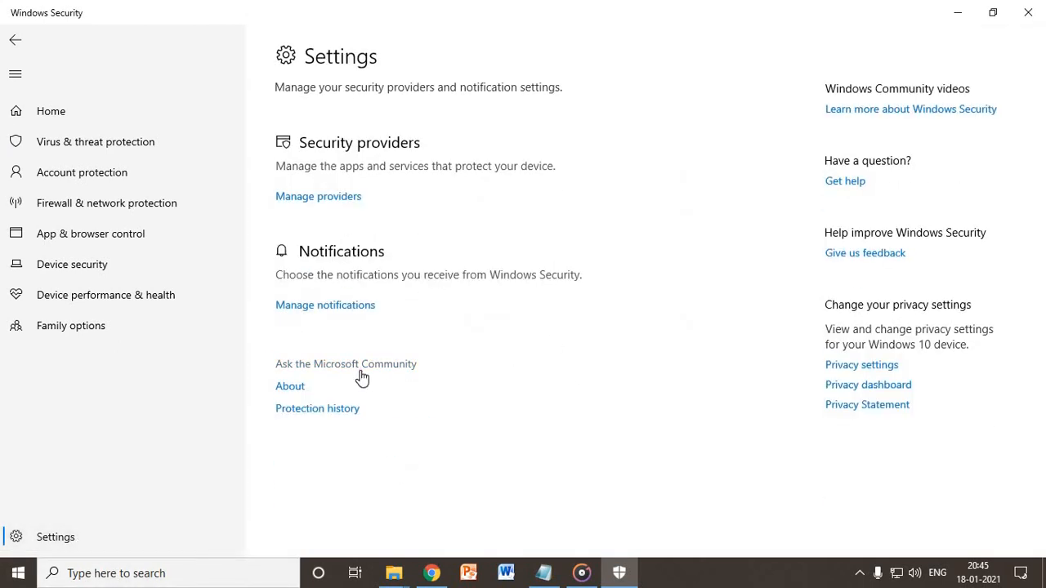
click(15, 74)
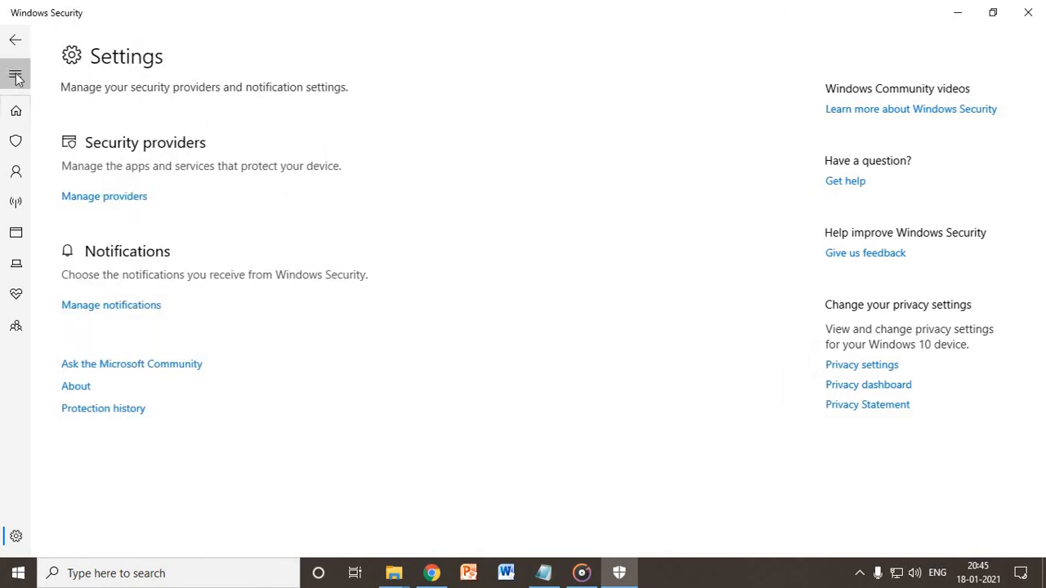
click(16, 75)
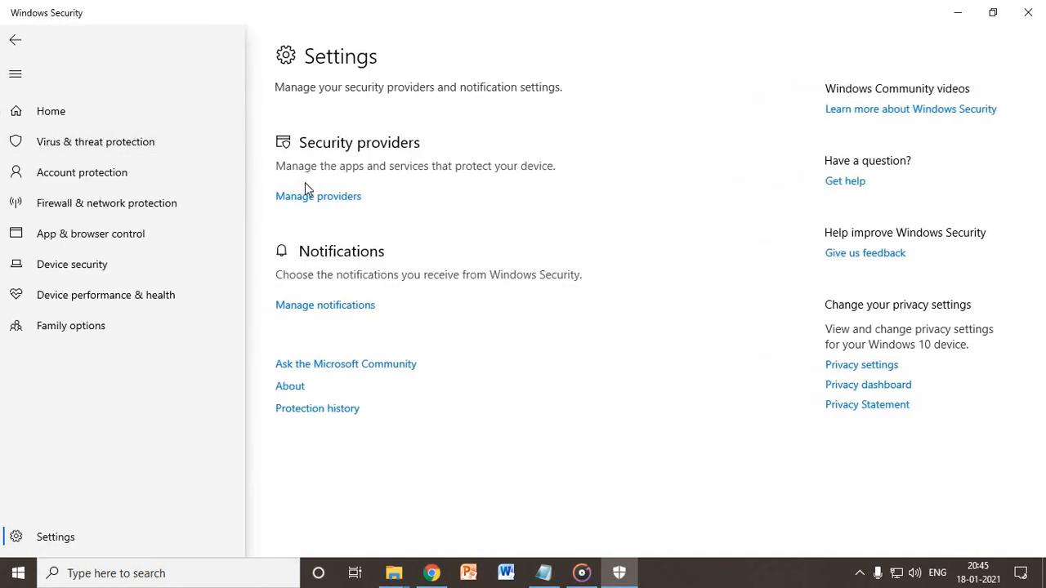
mouse_move(845, 516)
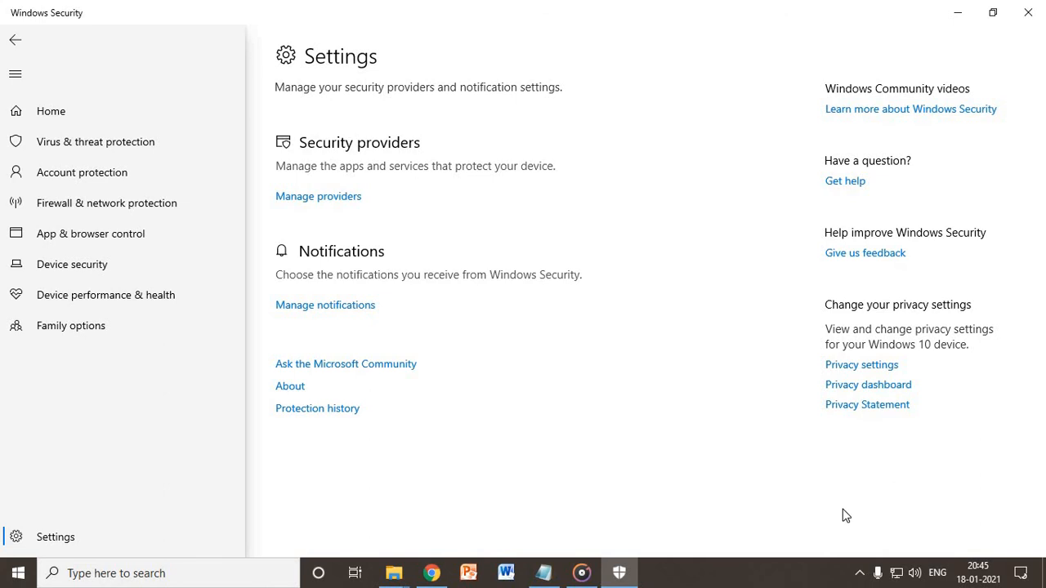